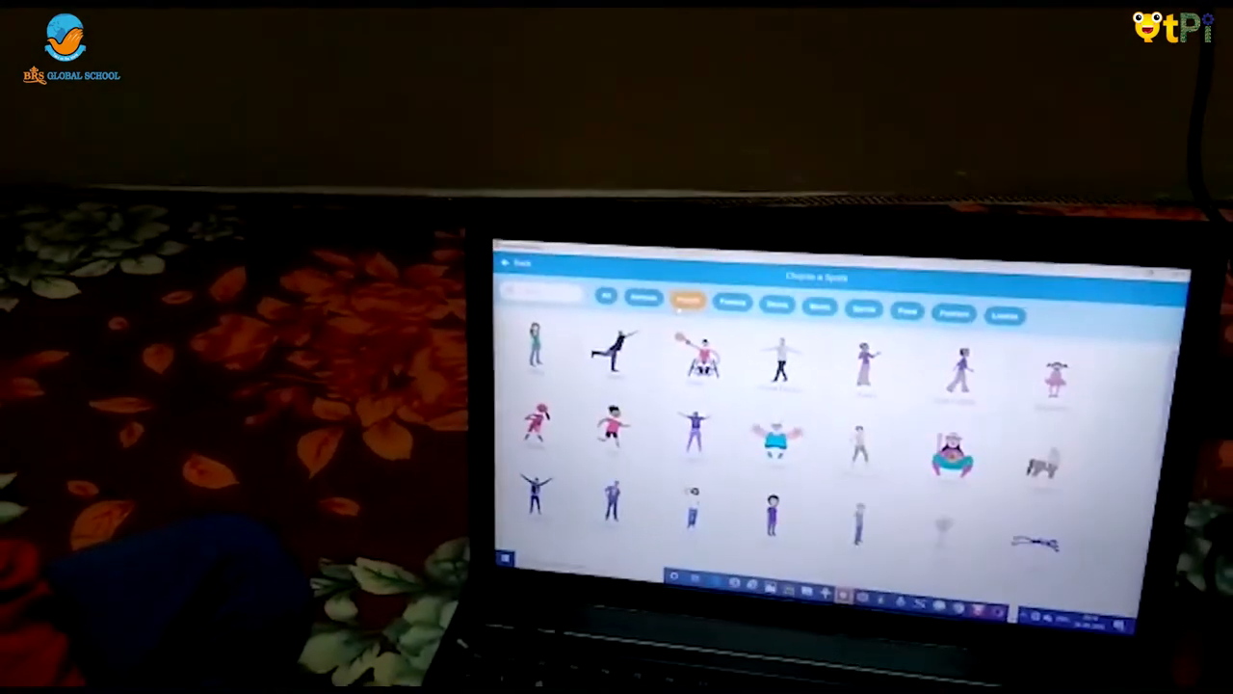
Step: Filter the sprite library to Animals and add the Bat sprite
left_click(635, 271)
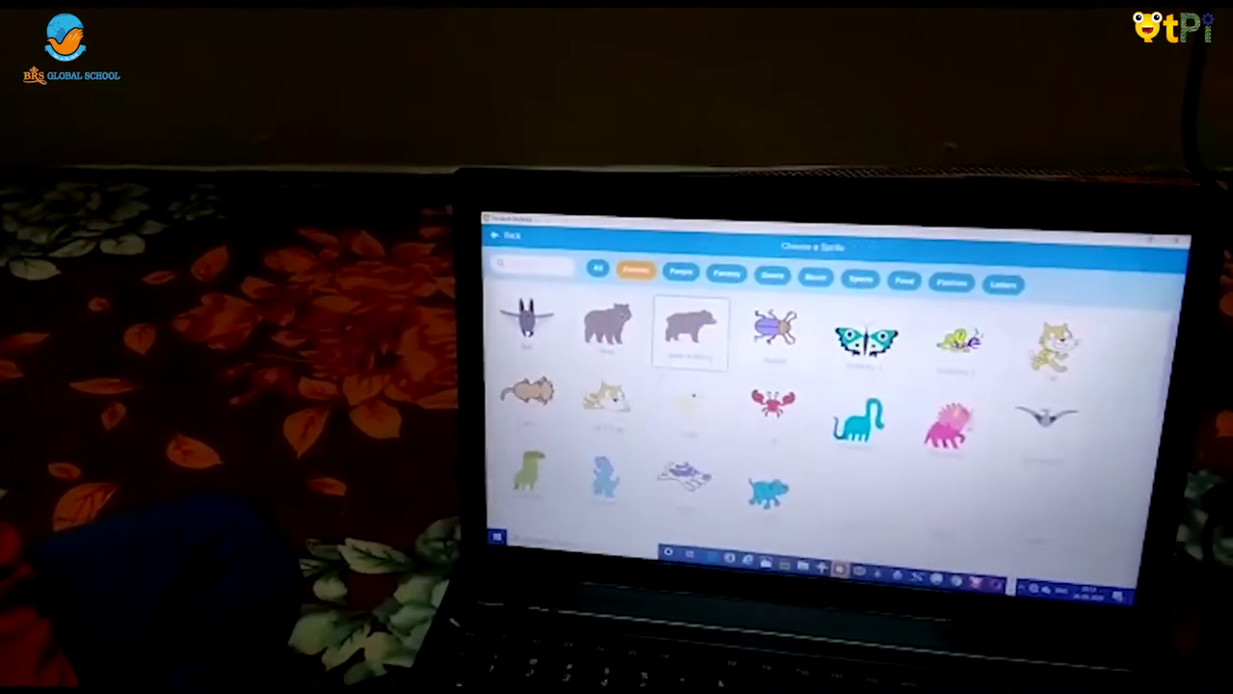
left_click(528, 323)
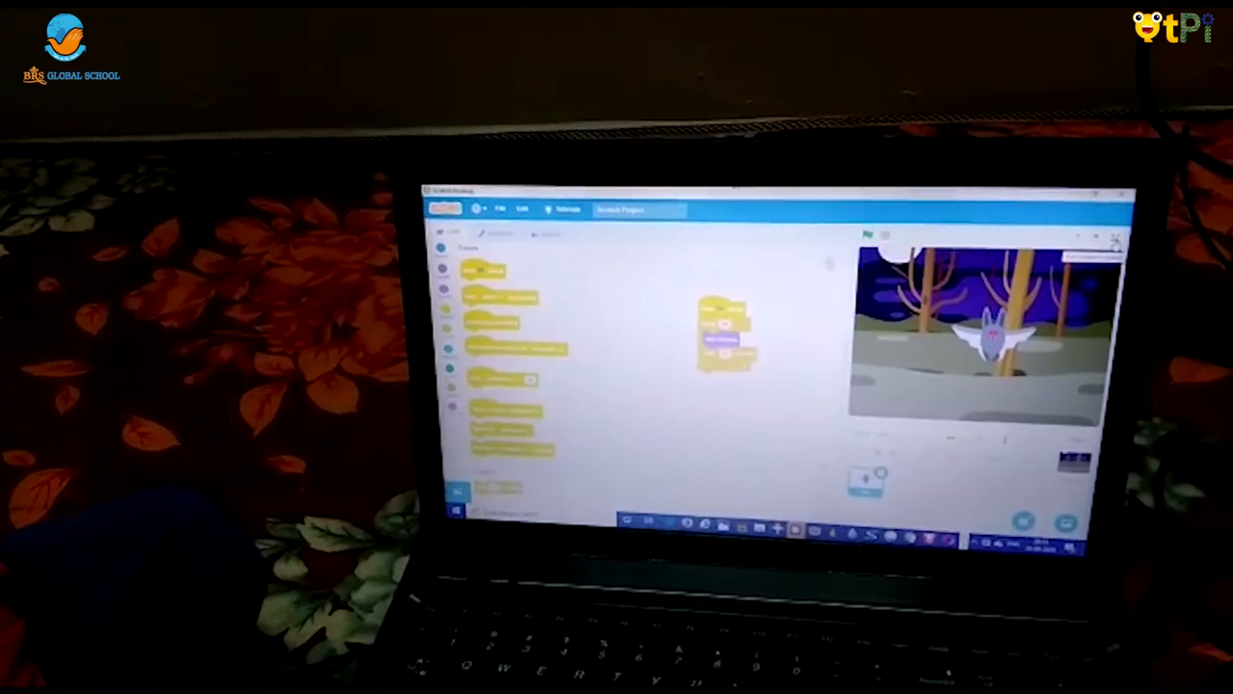
Step: Switch the stage to full-screen mode to watch the bat fly
left_click(1088, 238)
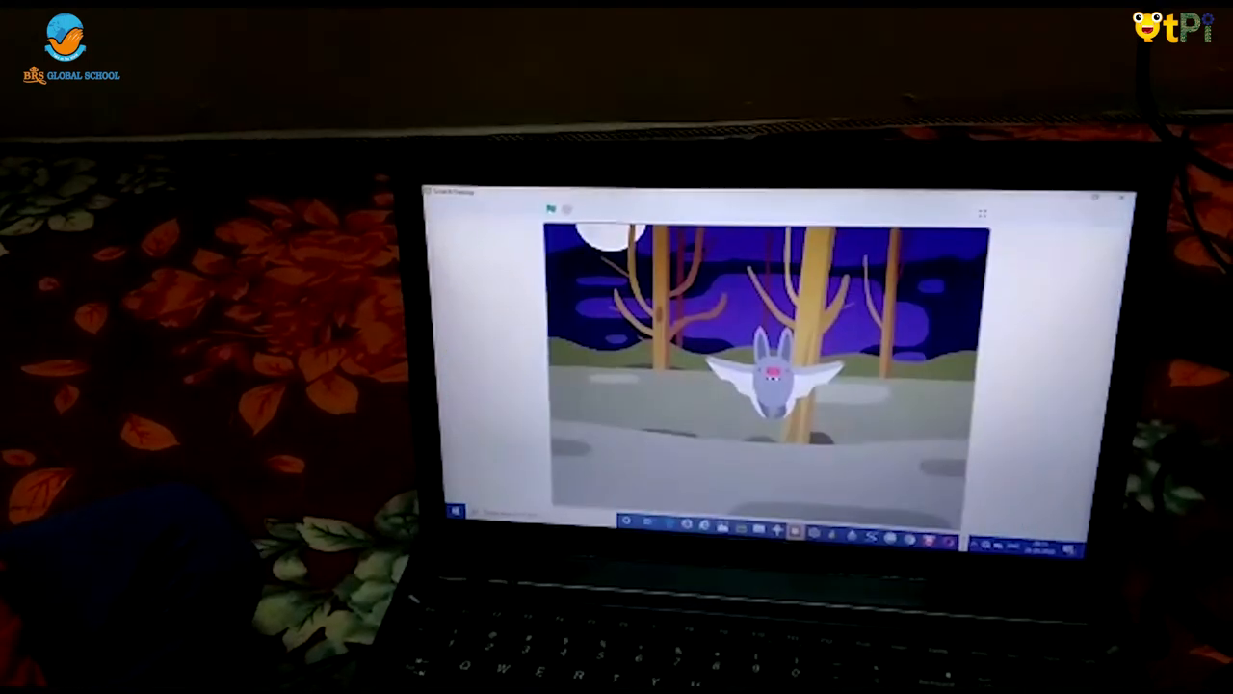